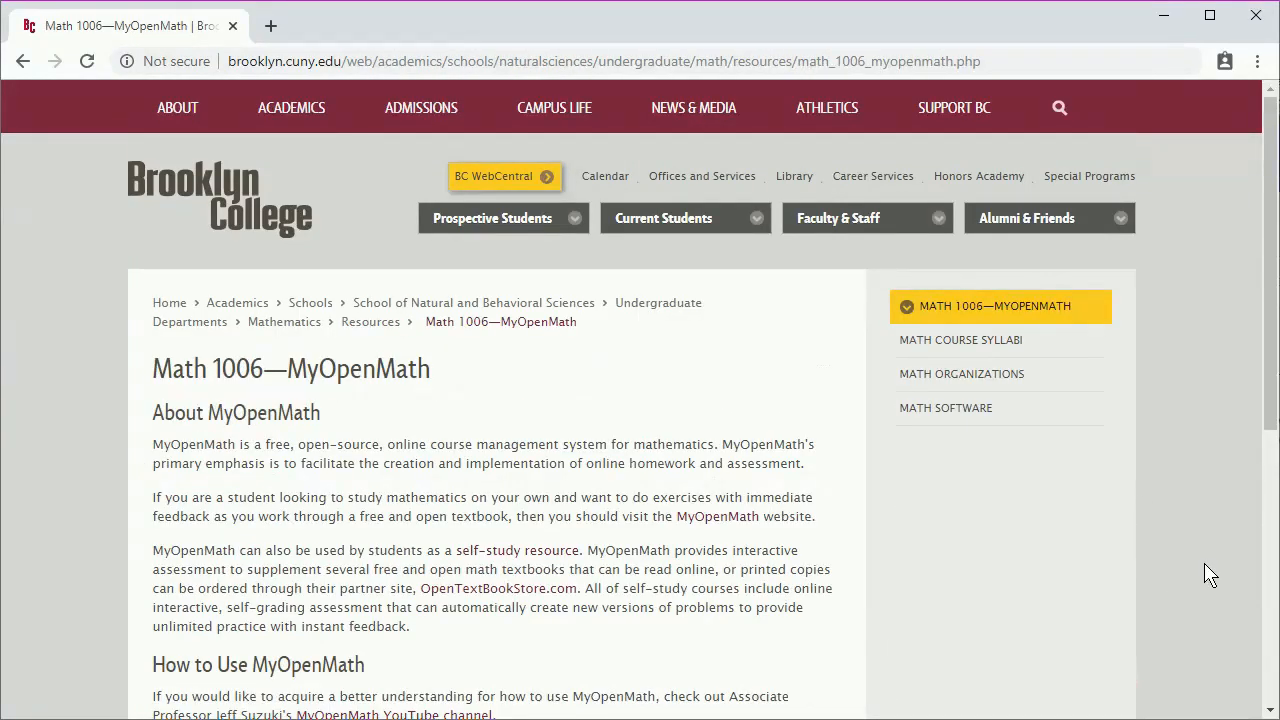
type("w")
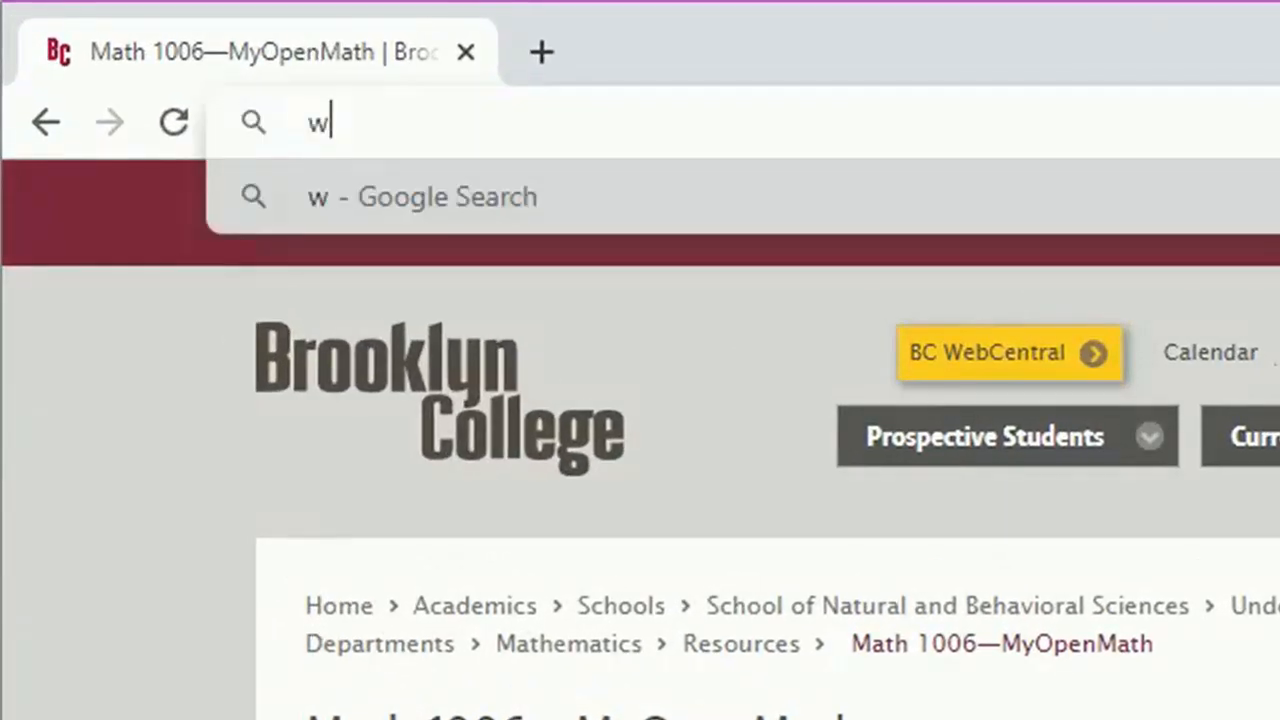
type("ww.myo")
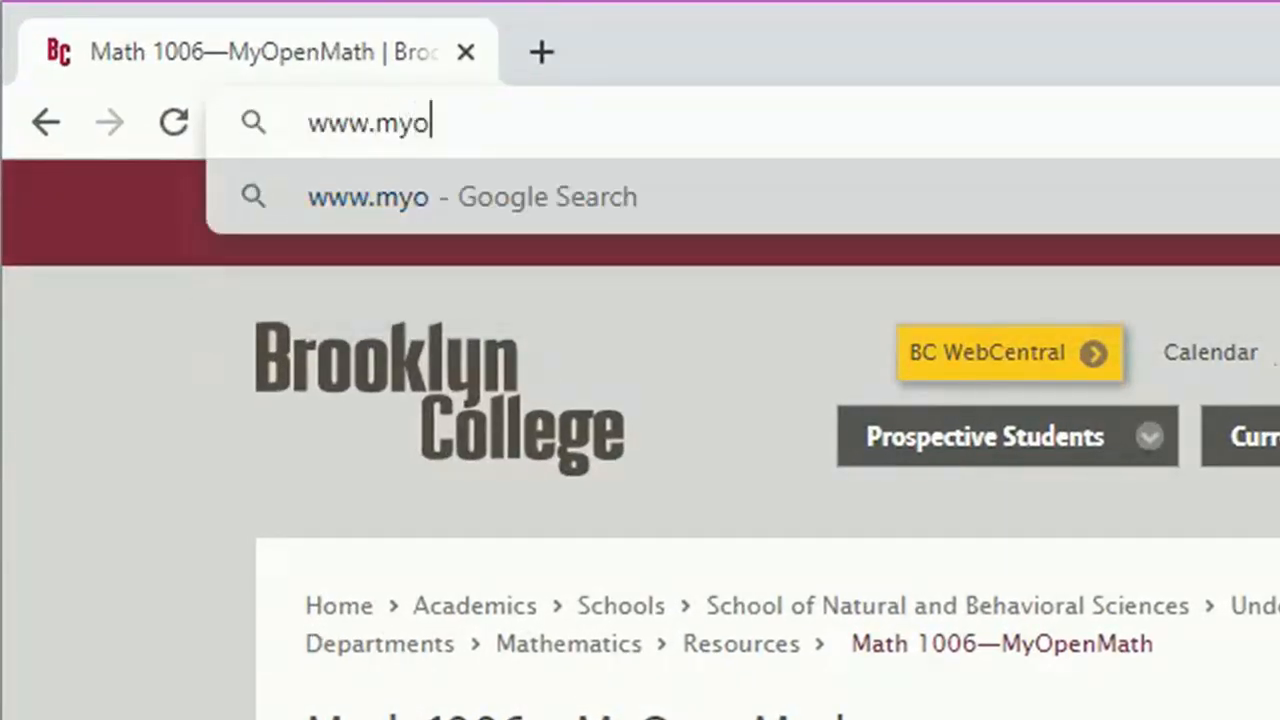
type("penmath.com")
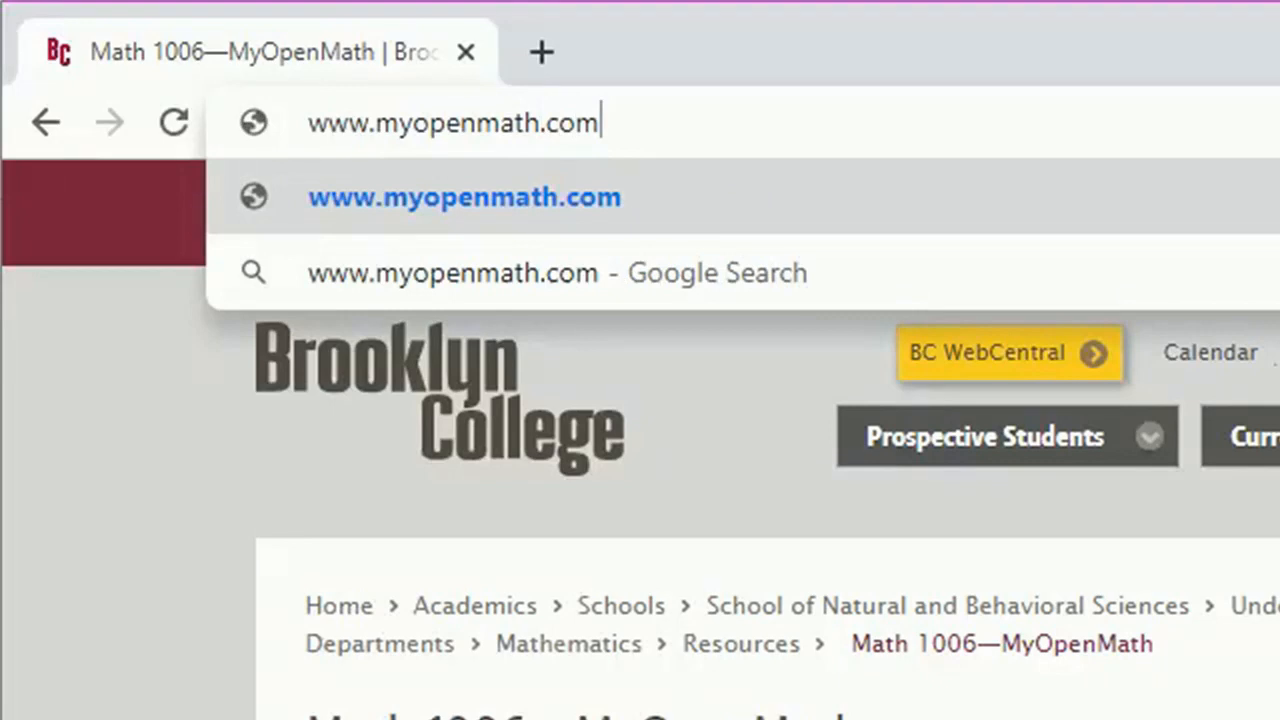
Load MyOpenMath and enter the username 'jeffsu' on the login page
left_click(464, 197)
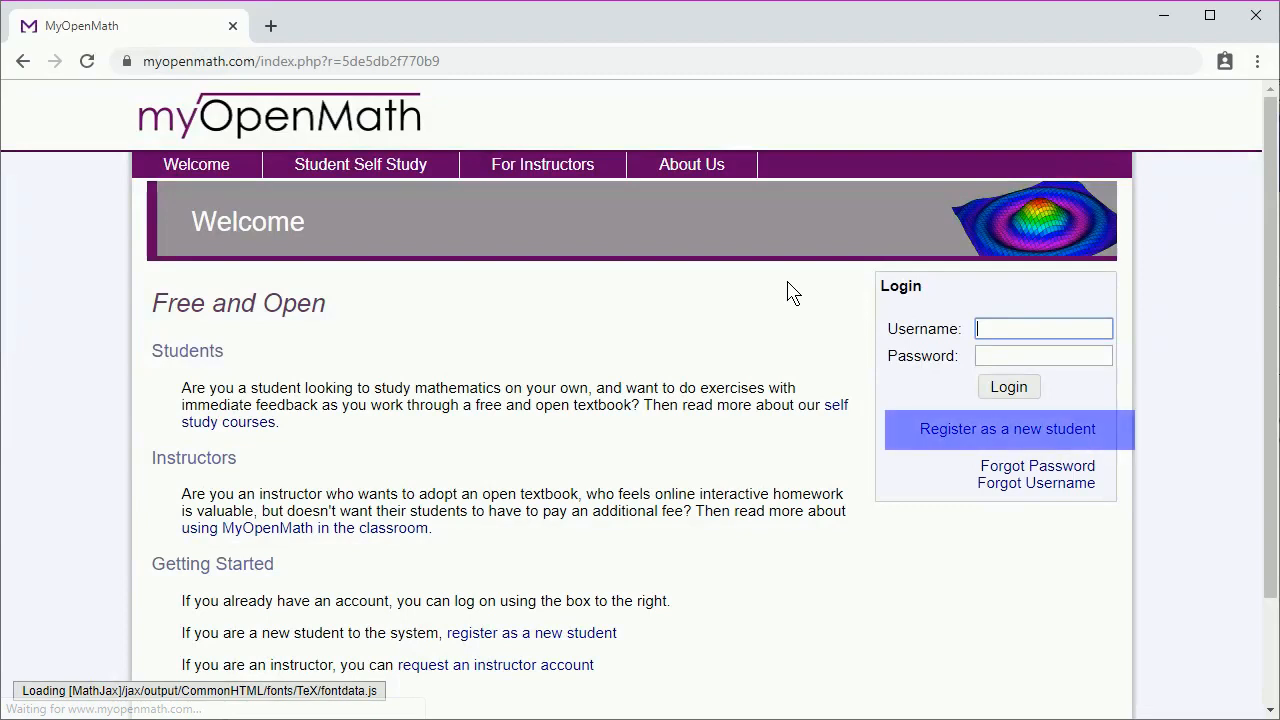
left_click(1007, 428)
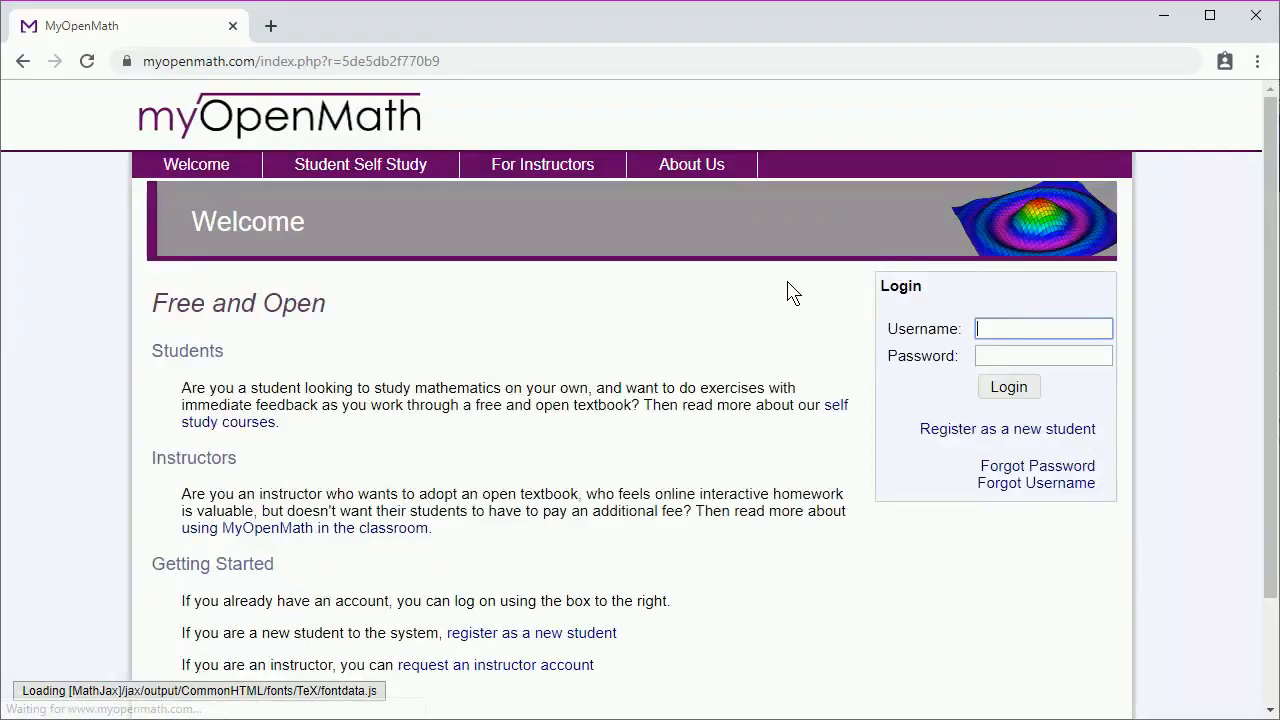
type("jeffsuzuki_student")
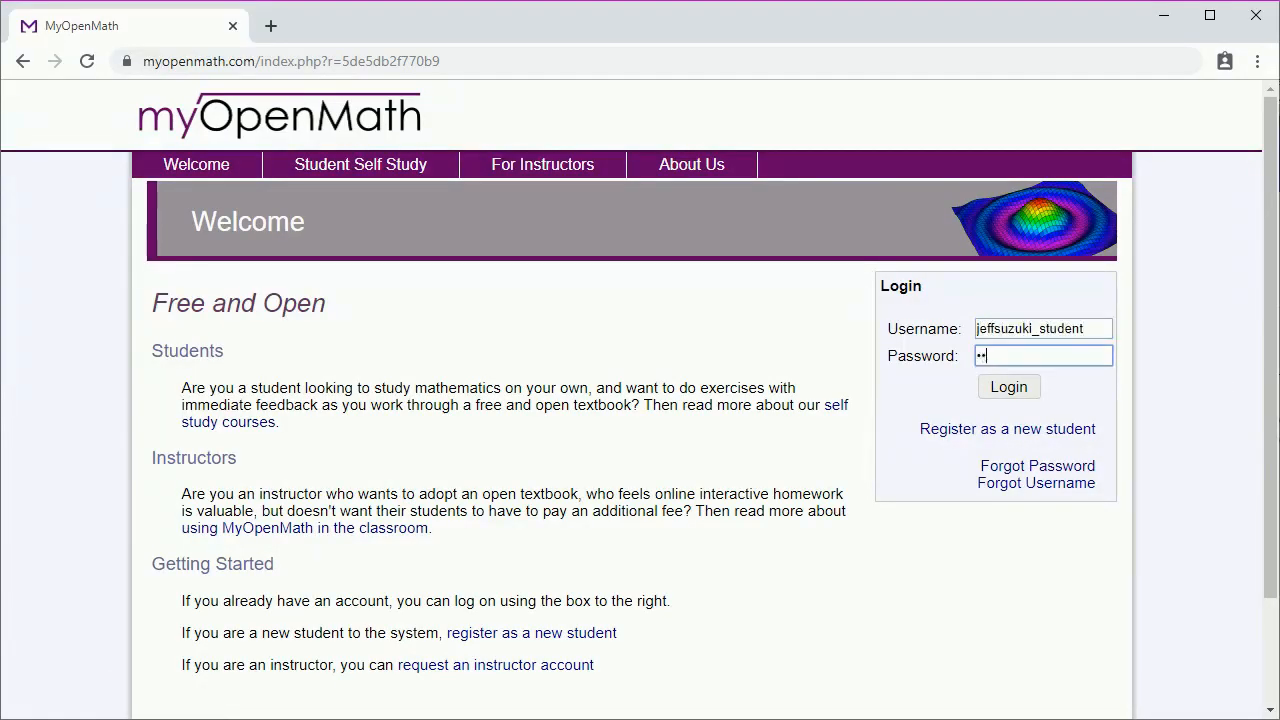
Log in, view the Enroll in a New Class form, then return Home
left_click(1008, 386)
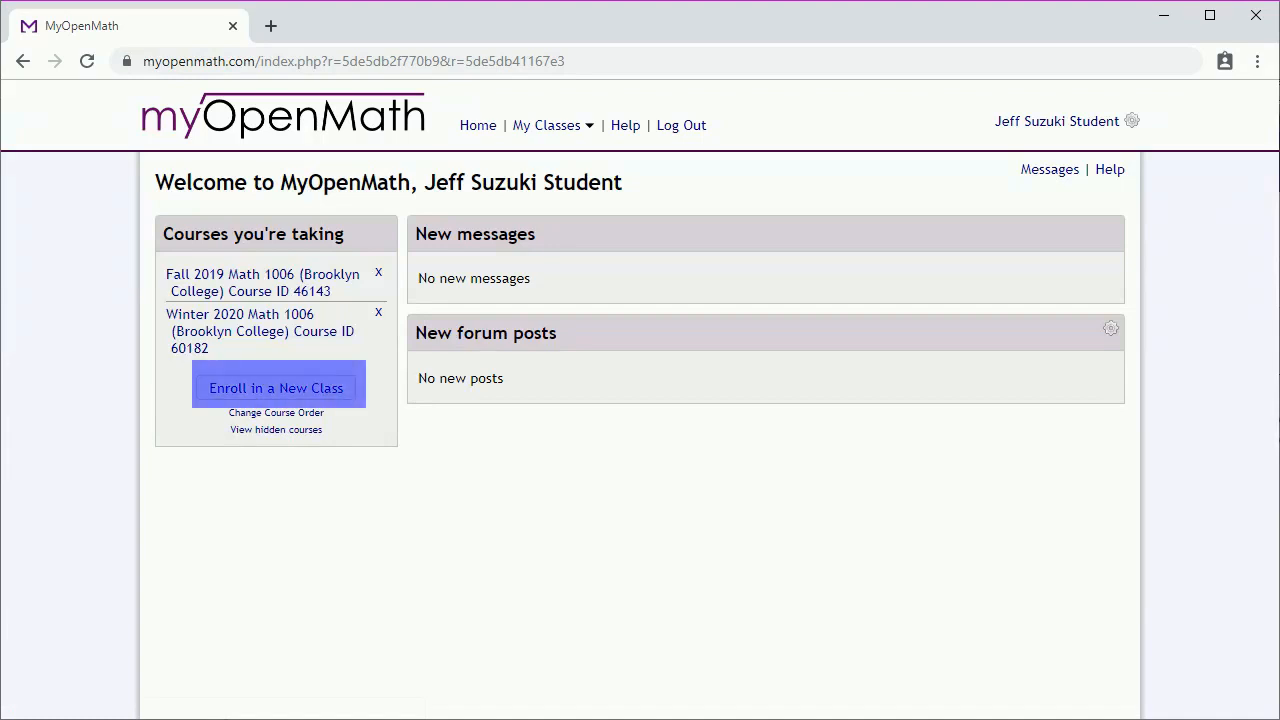
left_click(276, 388)
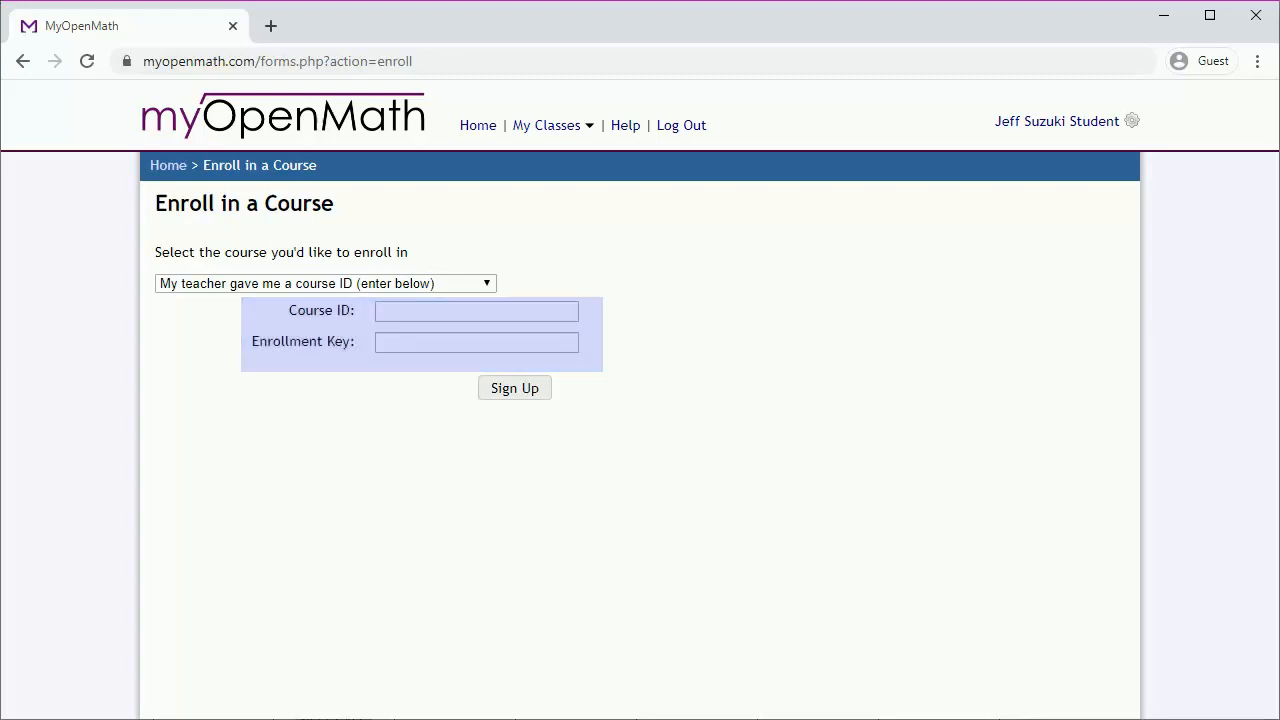
left_click(514, 388)
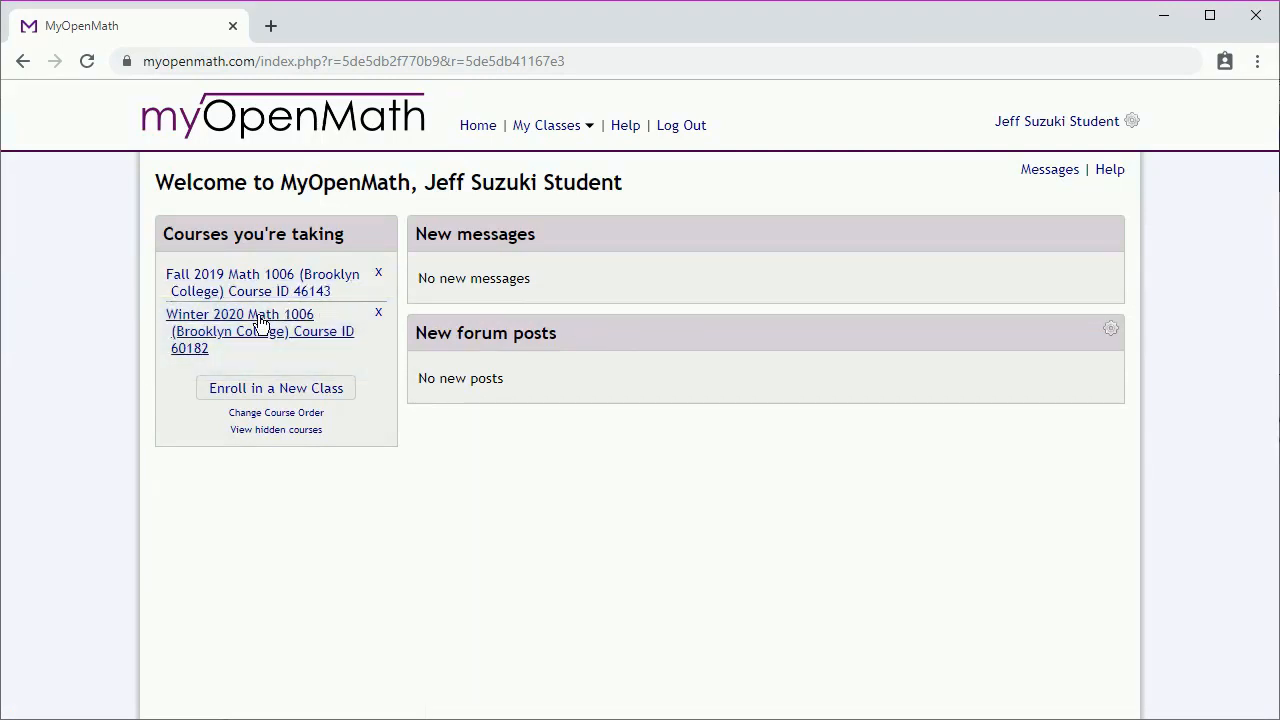
Open the Winter 2020 Math 1006 (Brooklyn College) course from Courses you're taking
left_click(239, 314)
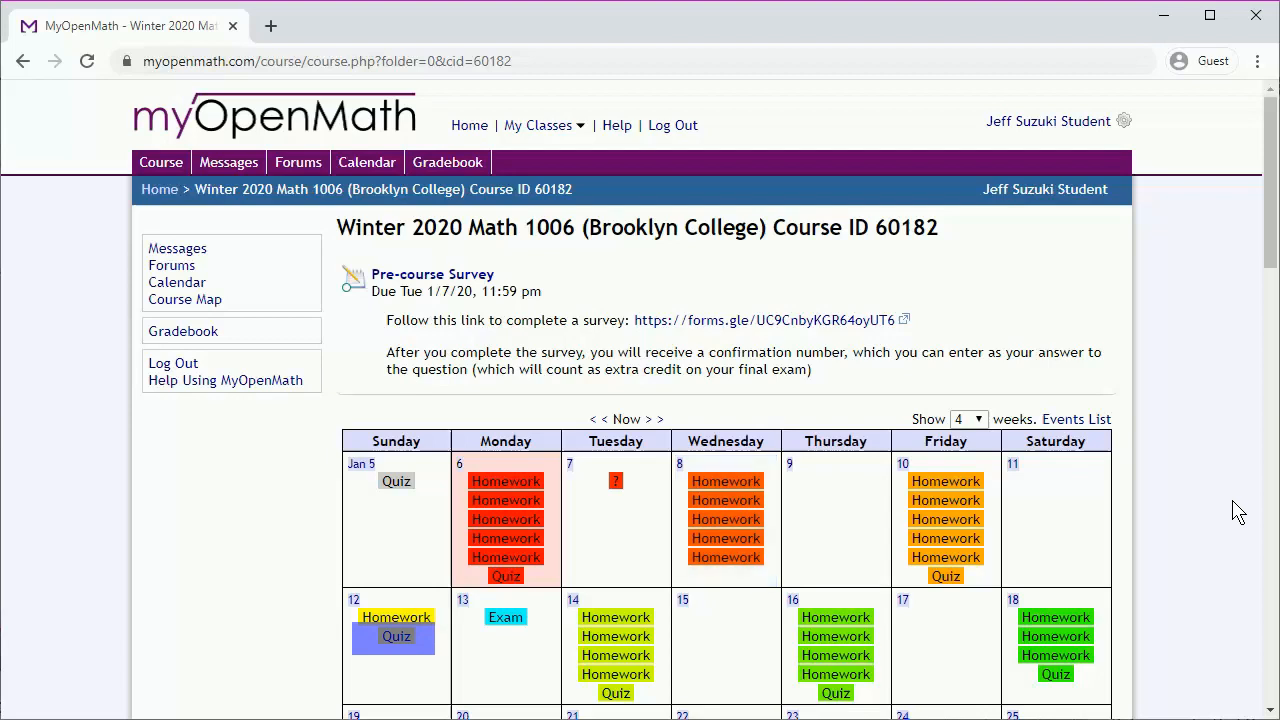
left_click(505, 616)
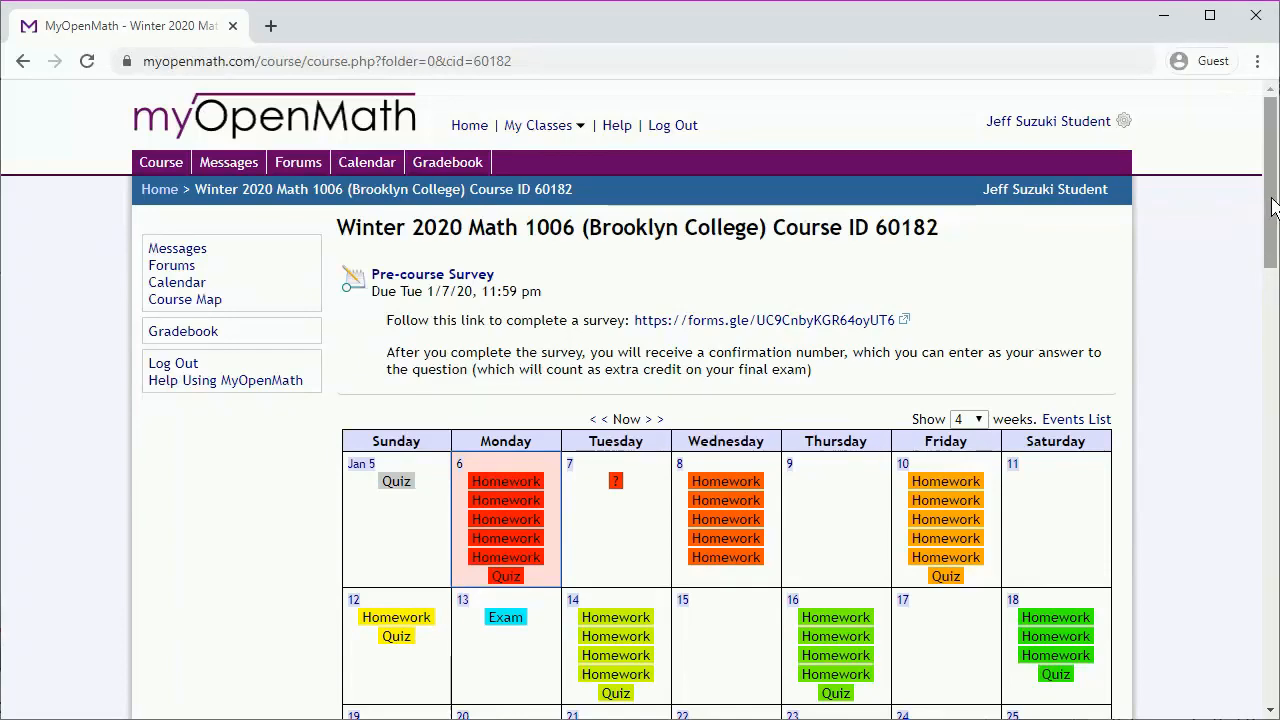
scroll("down", 3)
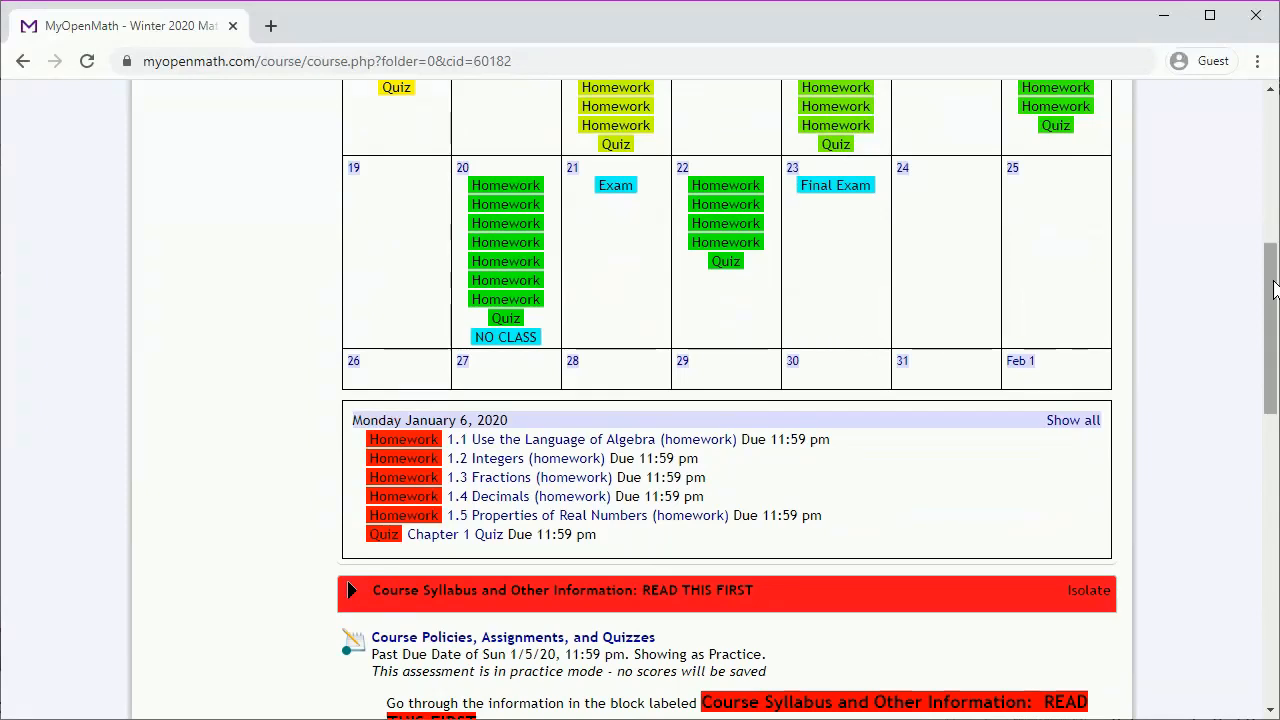
scroll("down", 3)
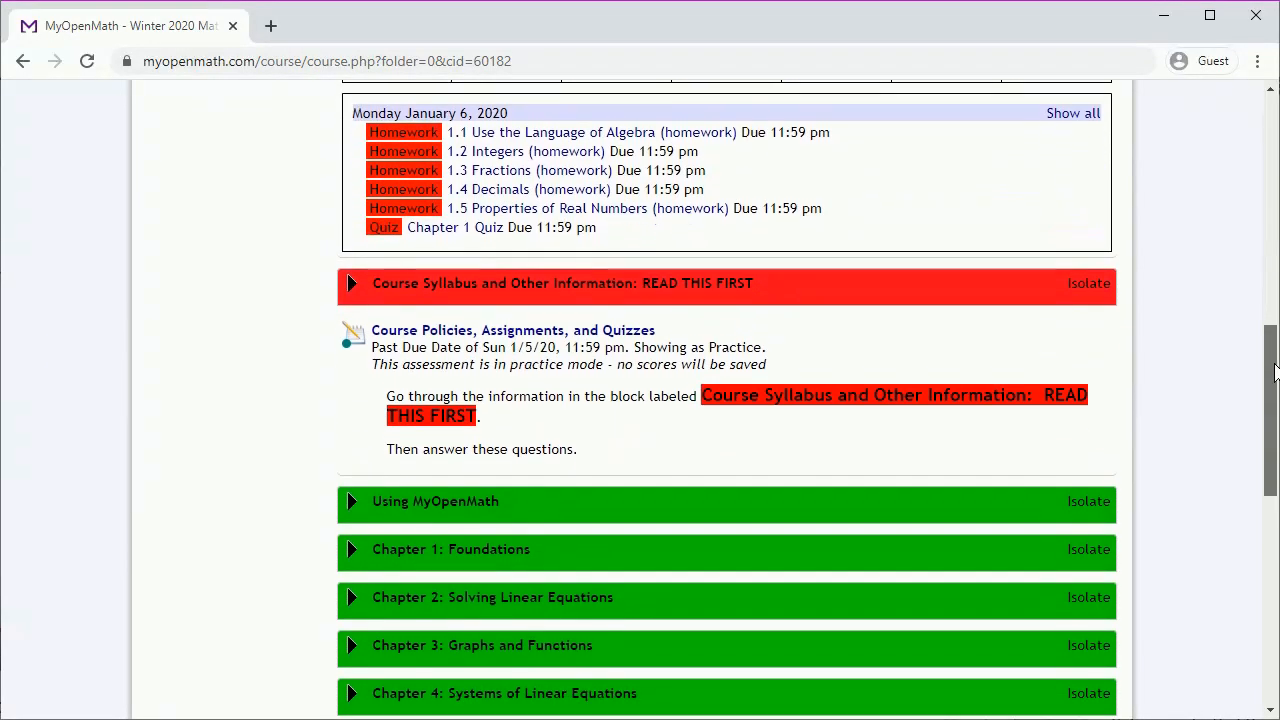
scroll("down", 3)
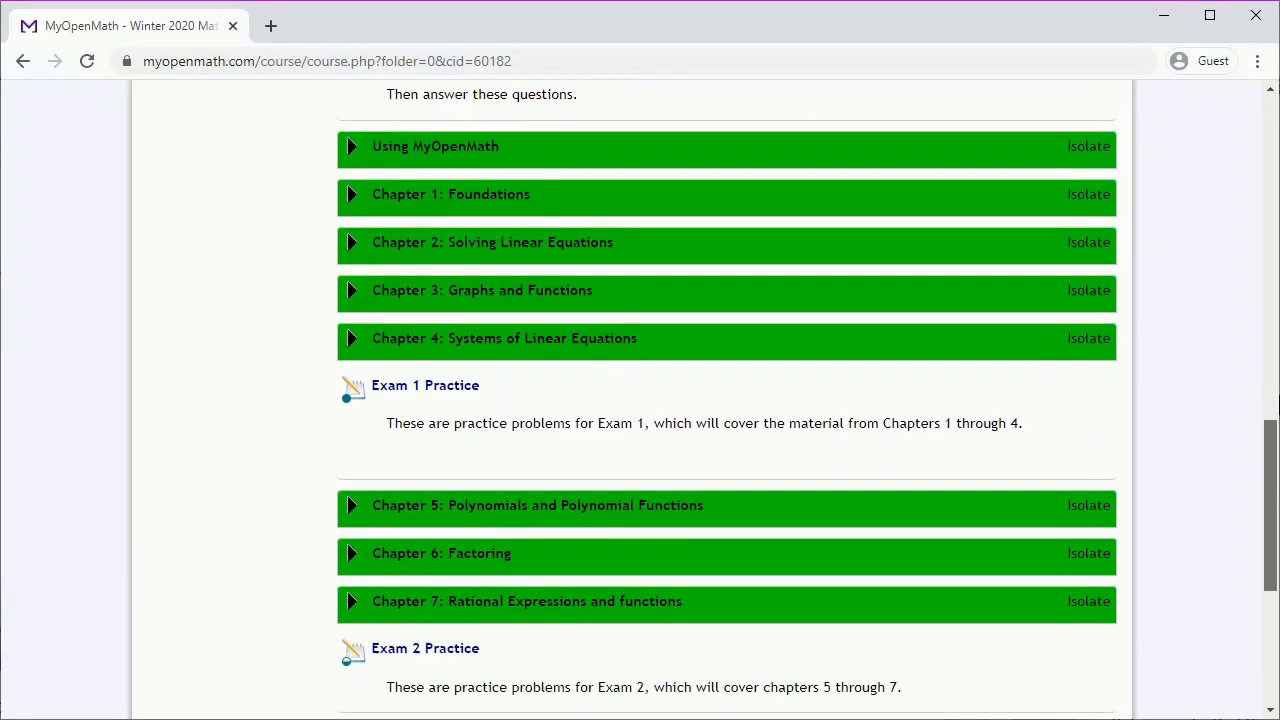
scroll("down", 3)
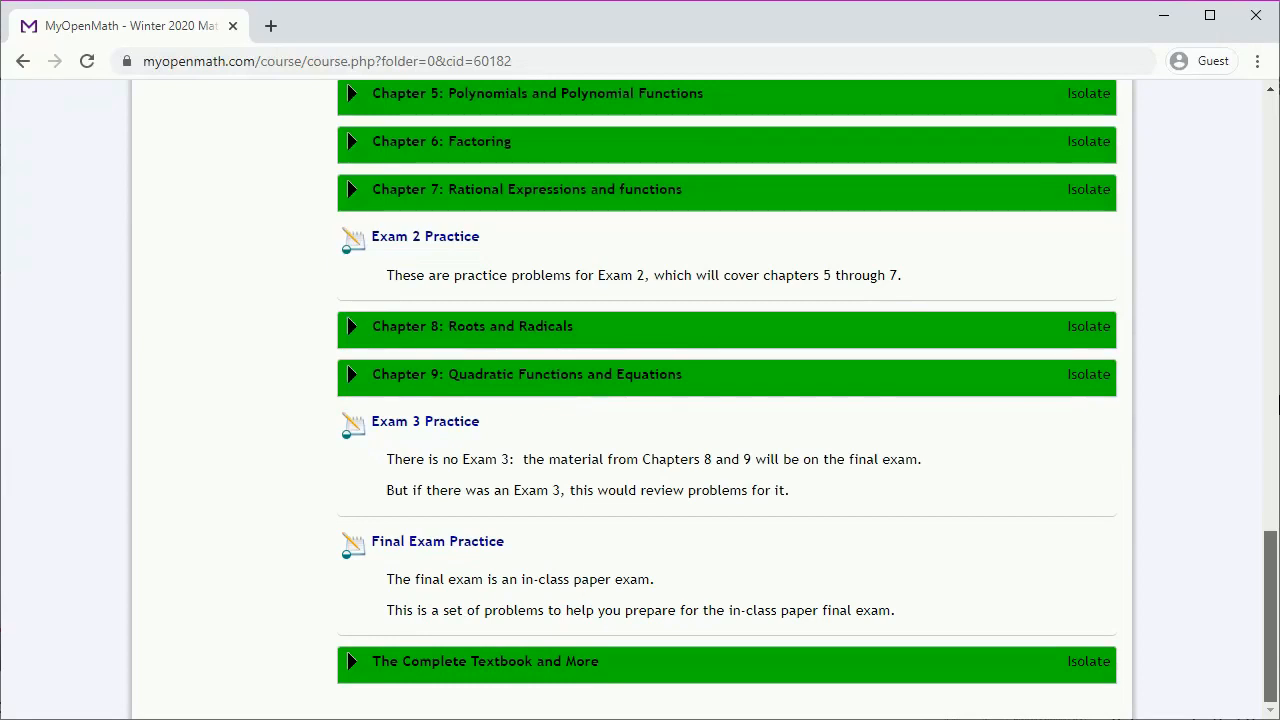
scroll("up", 3)
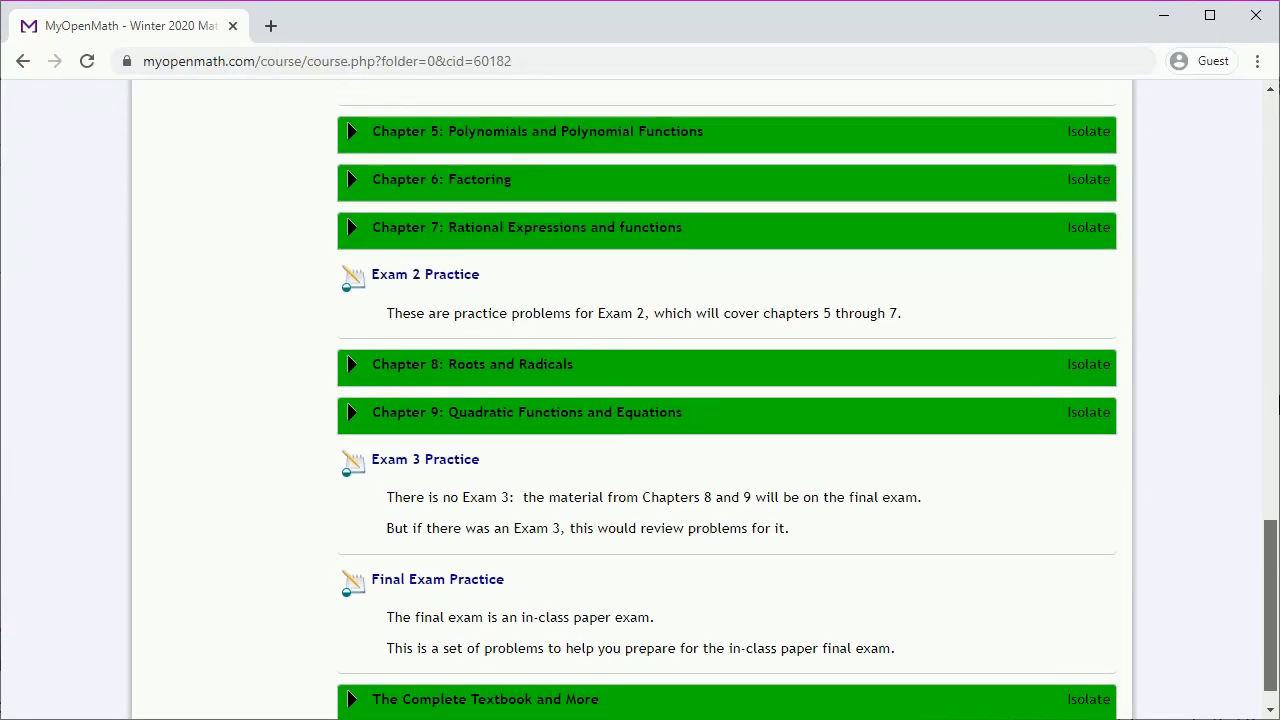
scroll("up", 3)
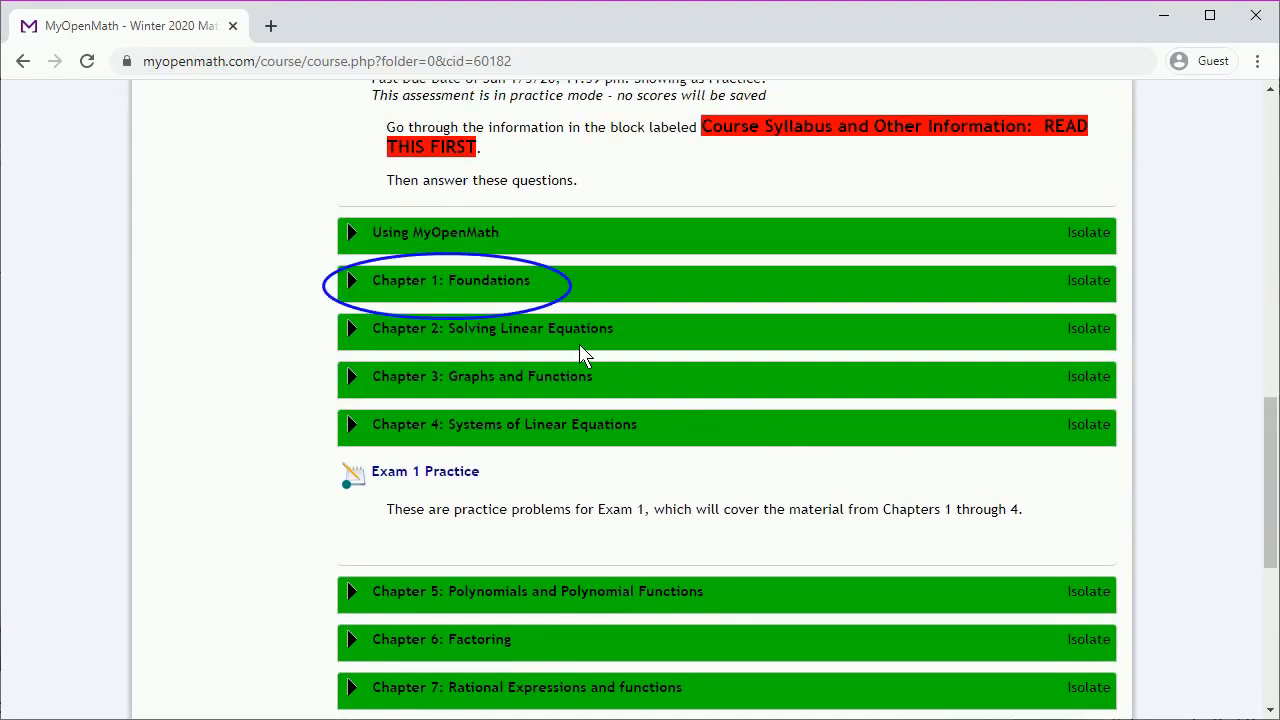
Expand Chapter 1 and section 1.1, then open the 1.1 online text
left_click(451, 280)
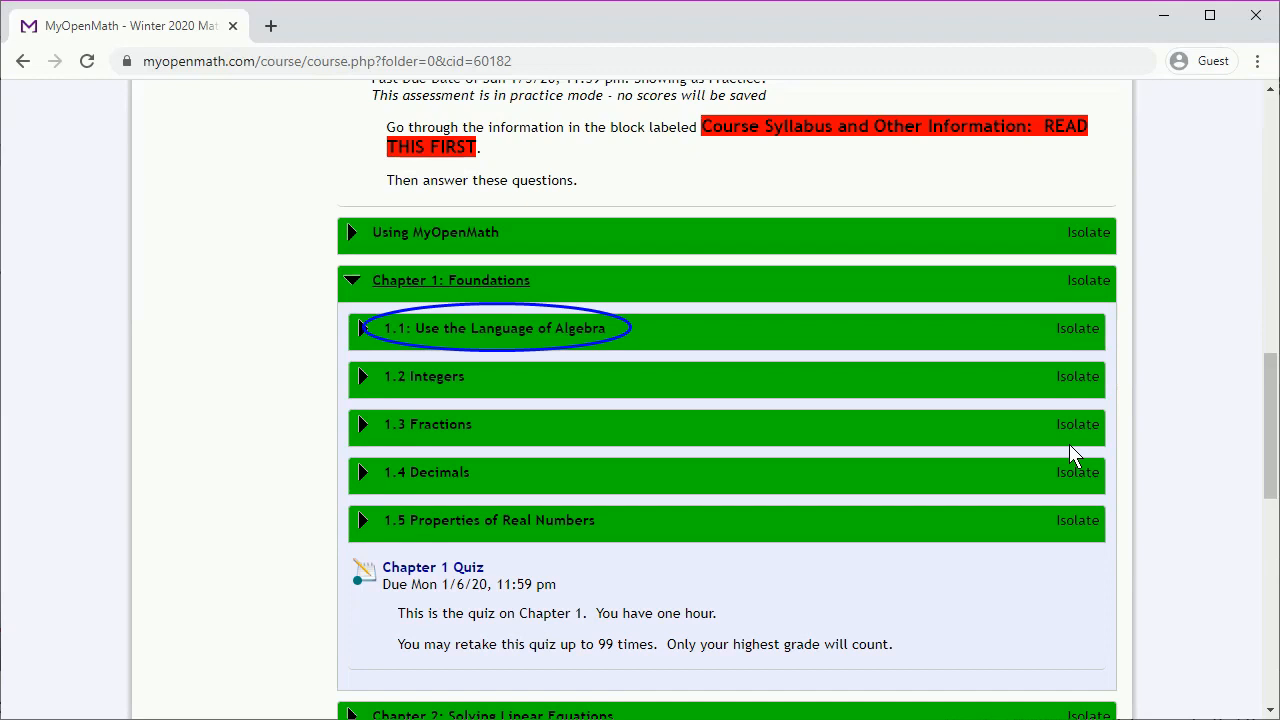
left_click(494, 328)
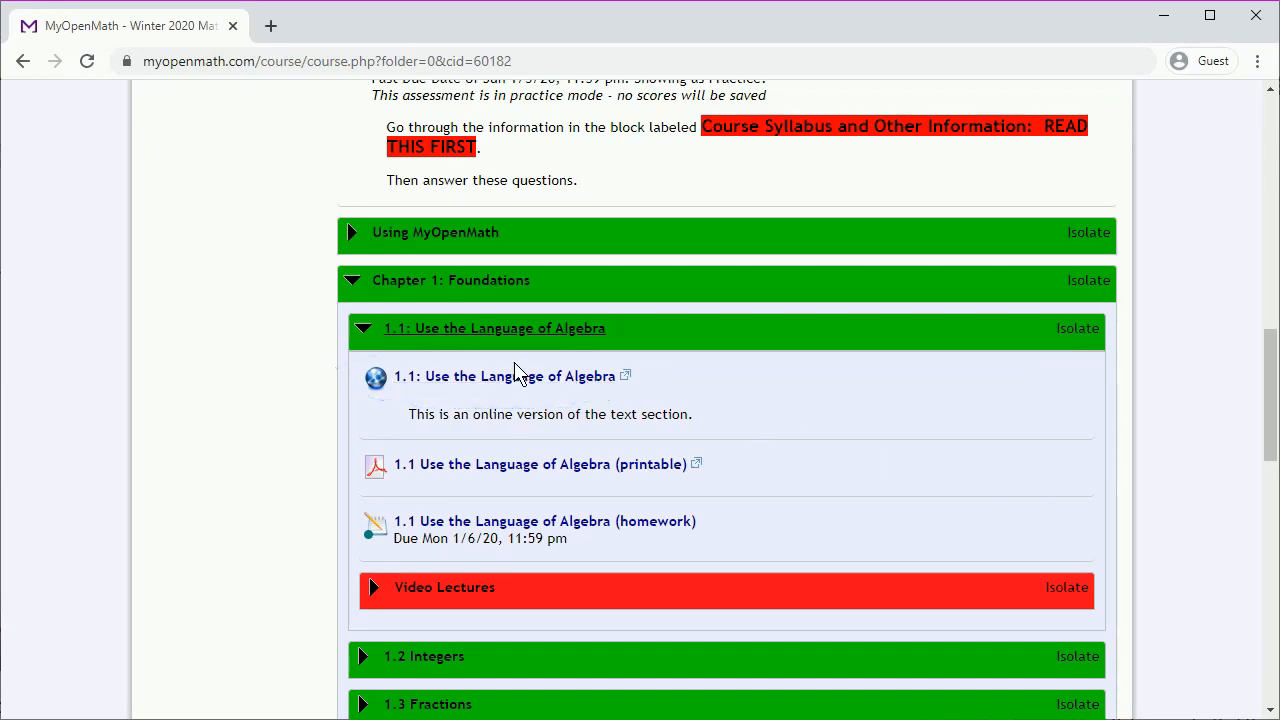
left_click(503, 375)
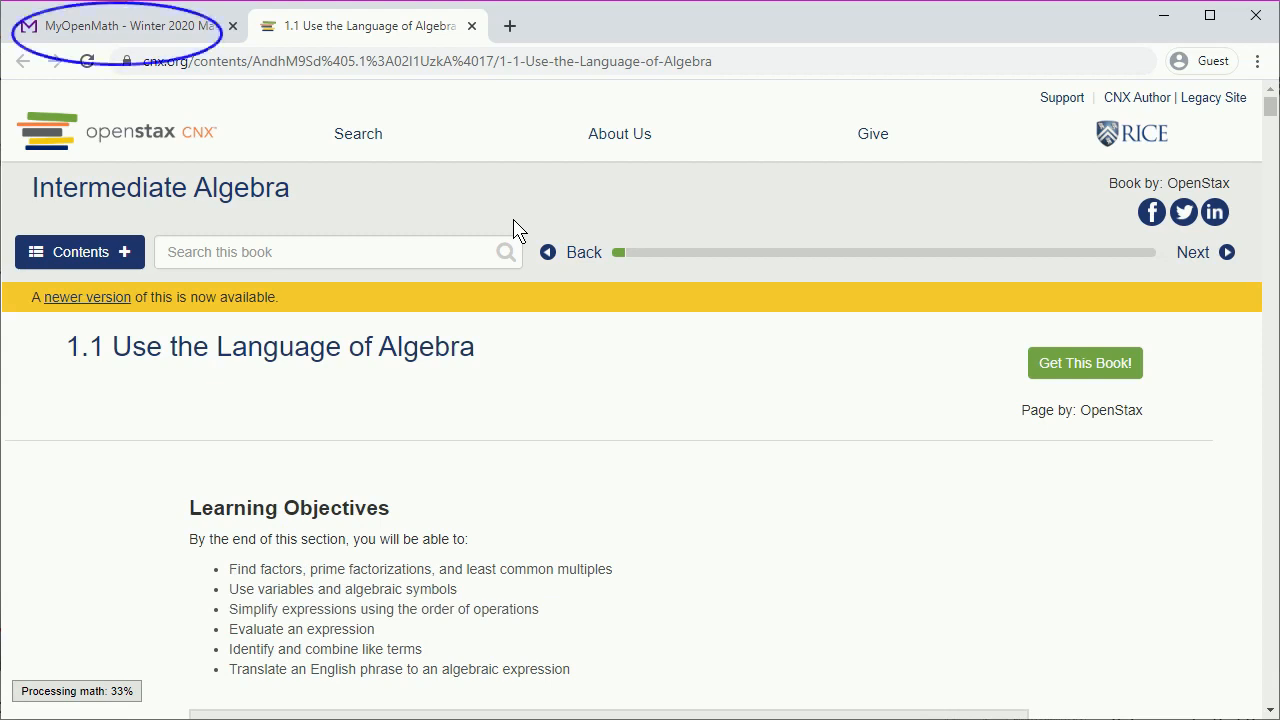
Open the section 1.1 printable PDF and return to the course tab
left_click(120, 25)
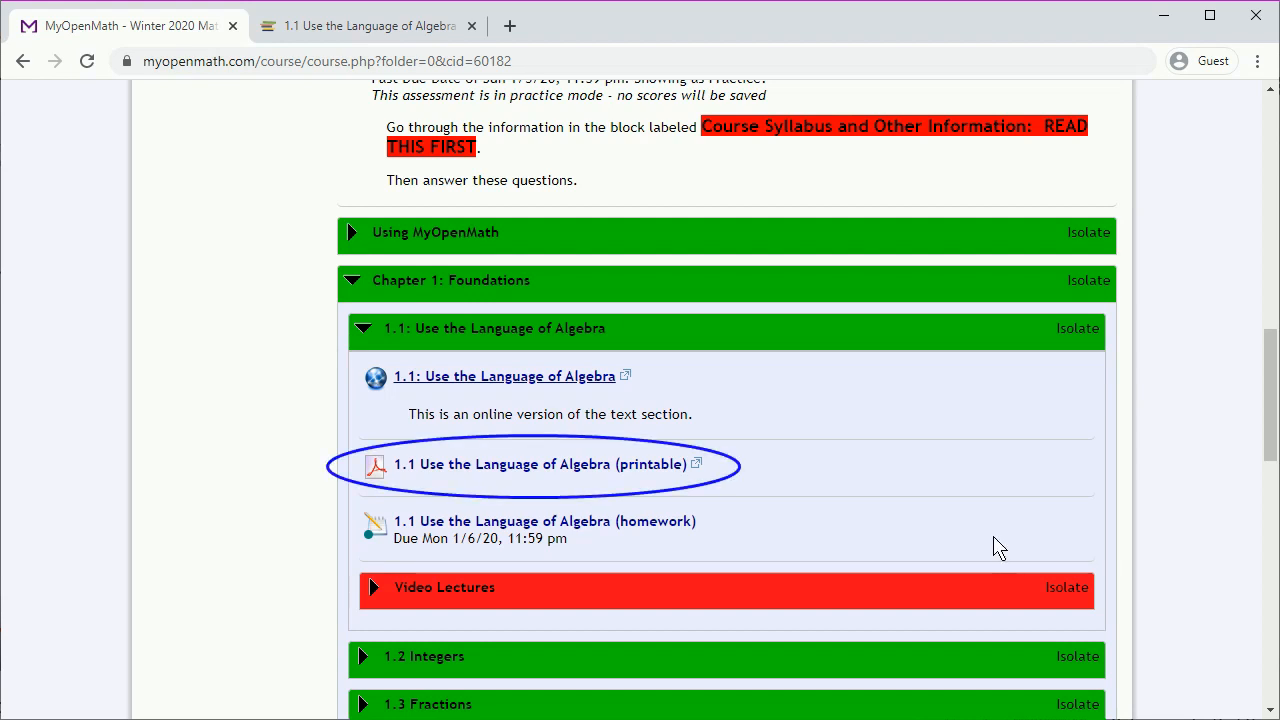
left_click(540, 464)
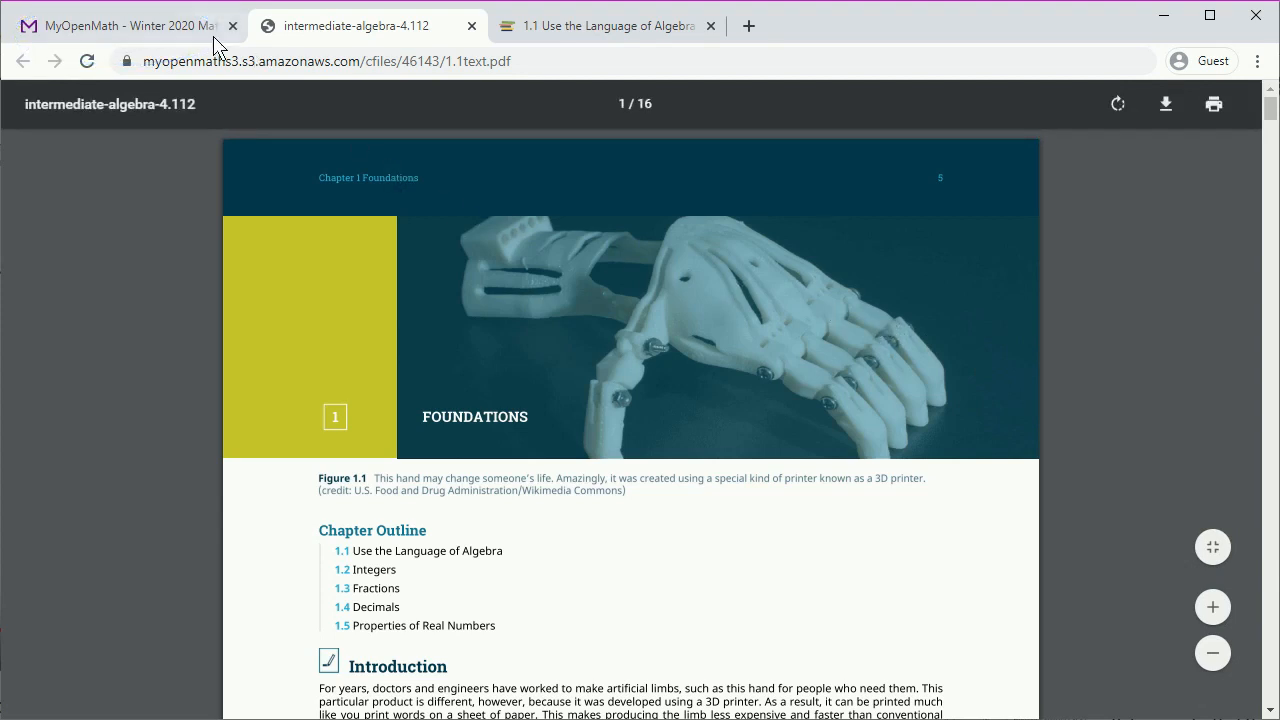
left_click(120, 25)
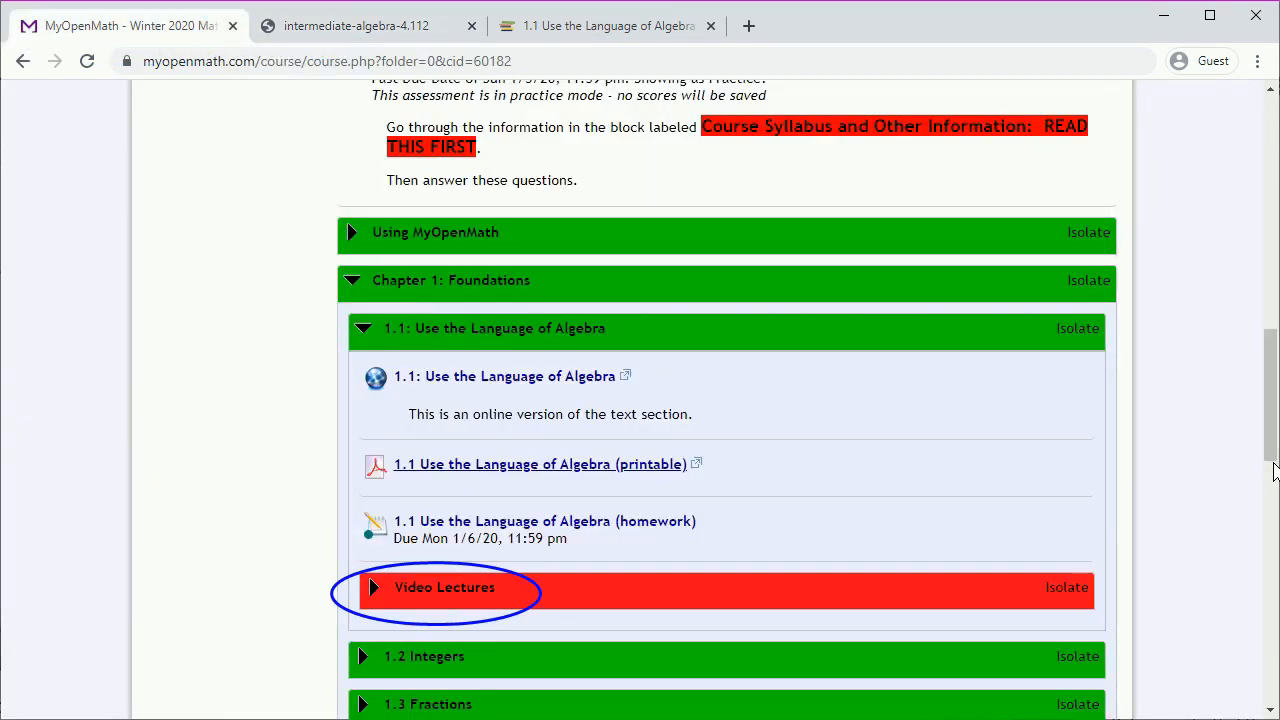
left_click(372, 587)
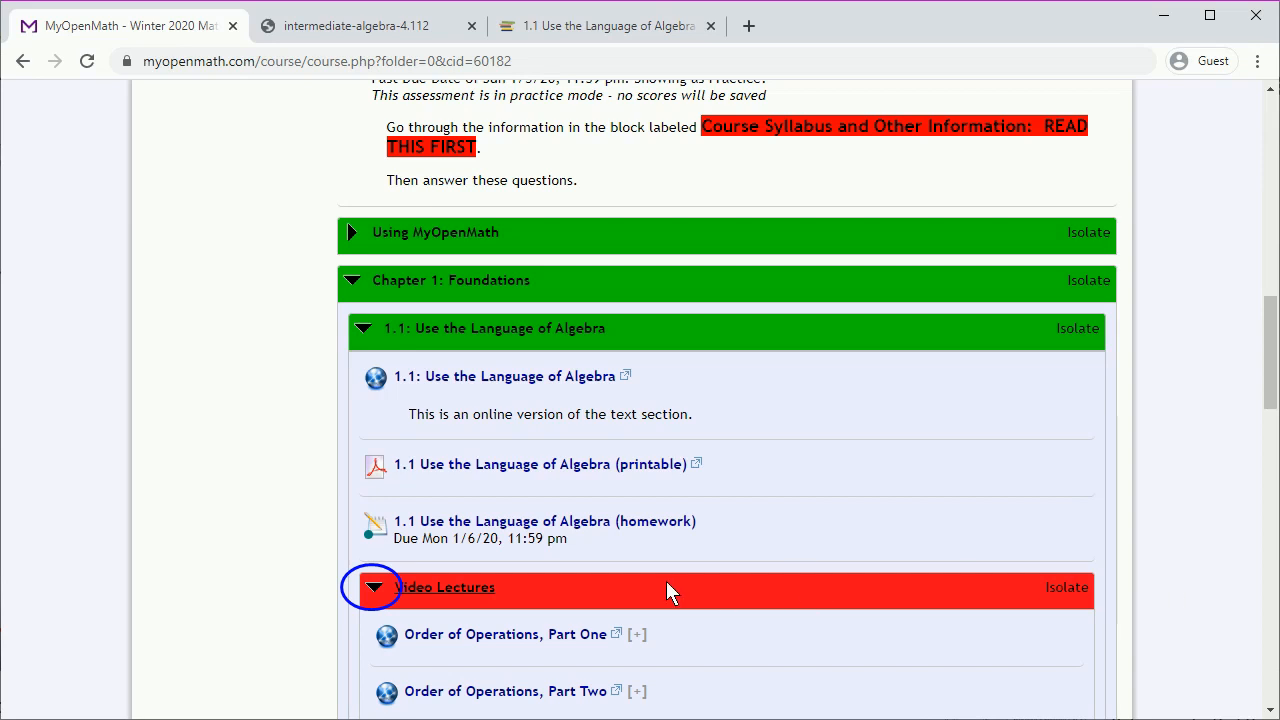
left_click(371, 587)
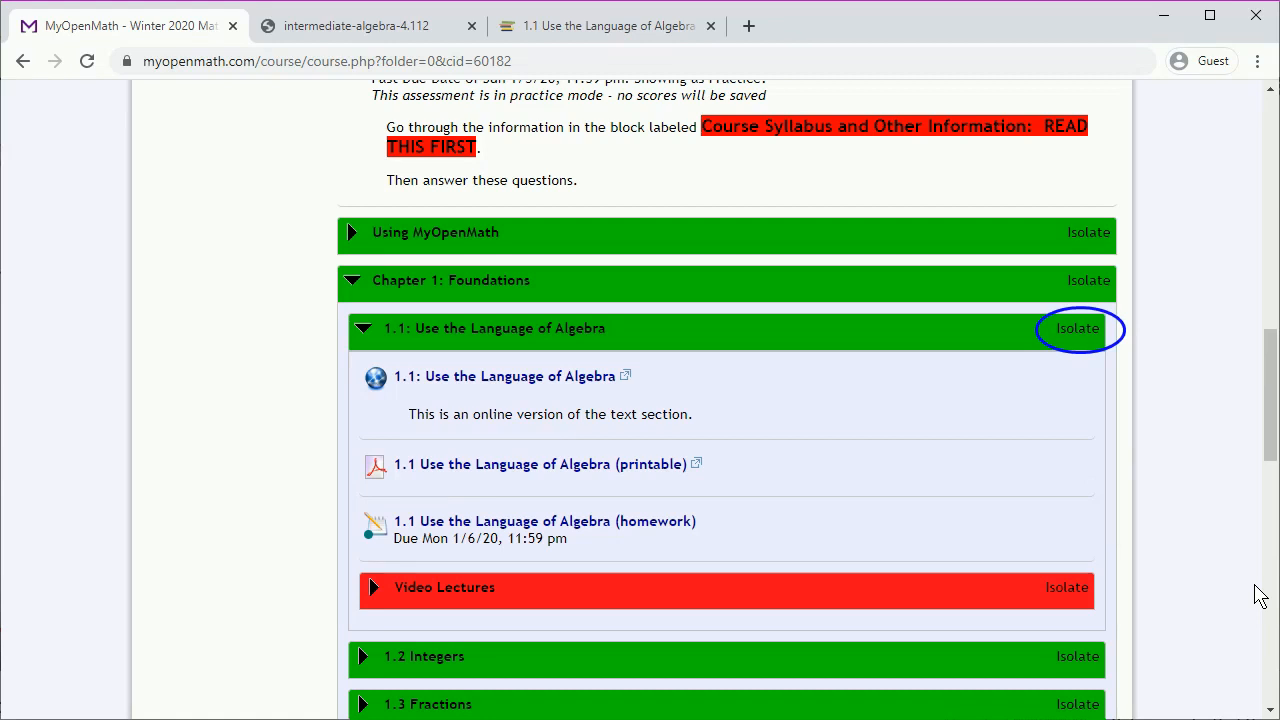
Isolate the 1.1: Use the Language of Algebra block
left_click(1077, 328)
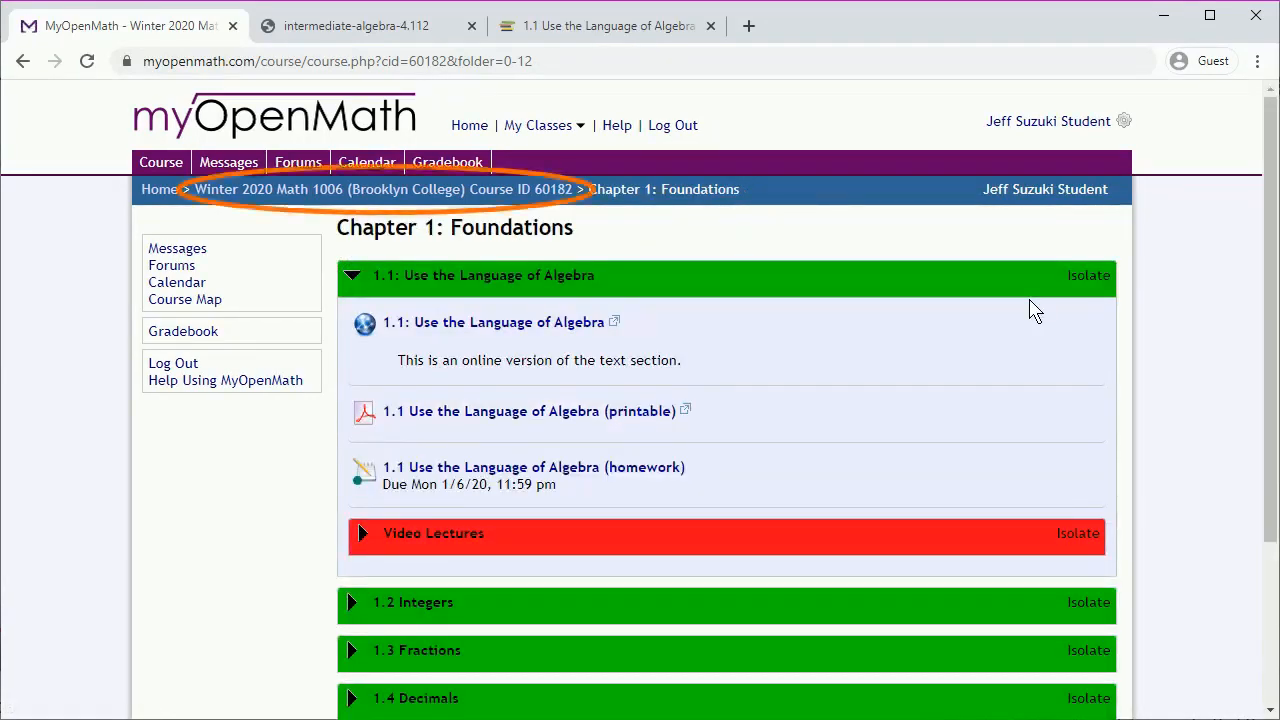
mouse_move(555, 306)
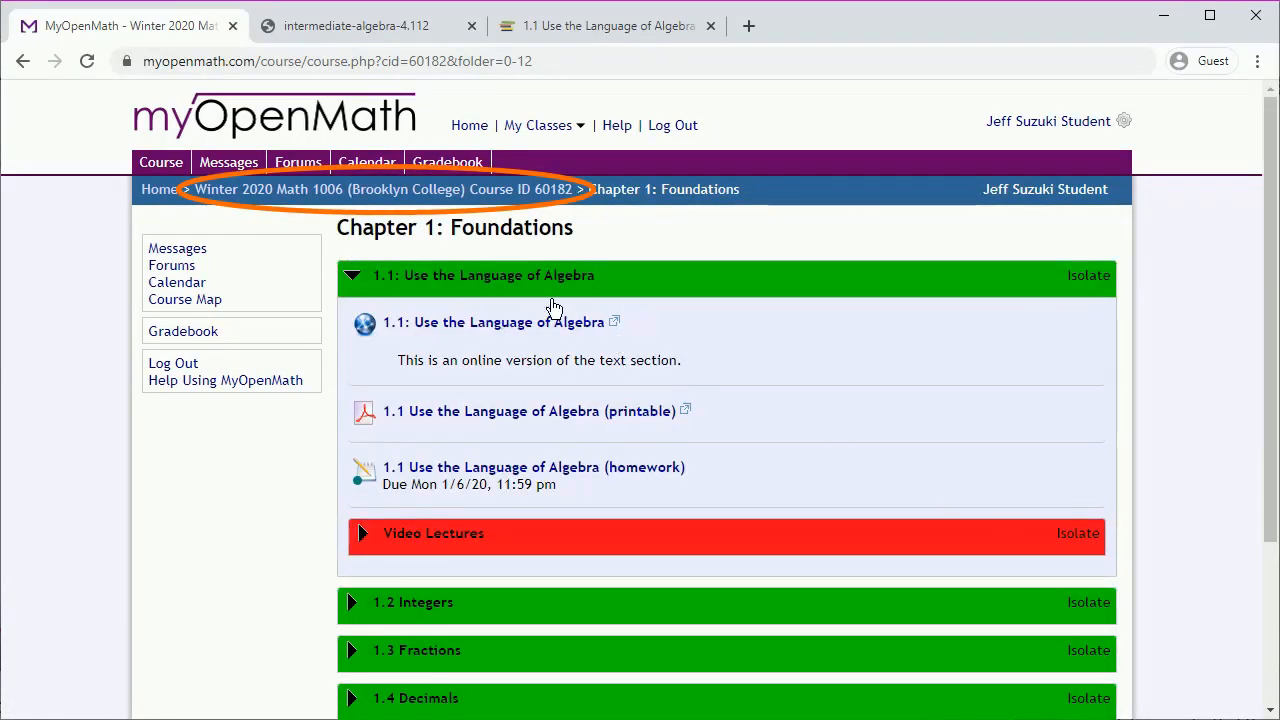